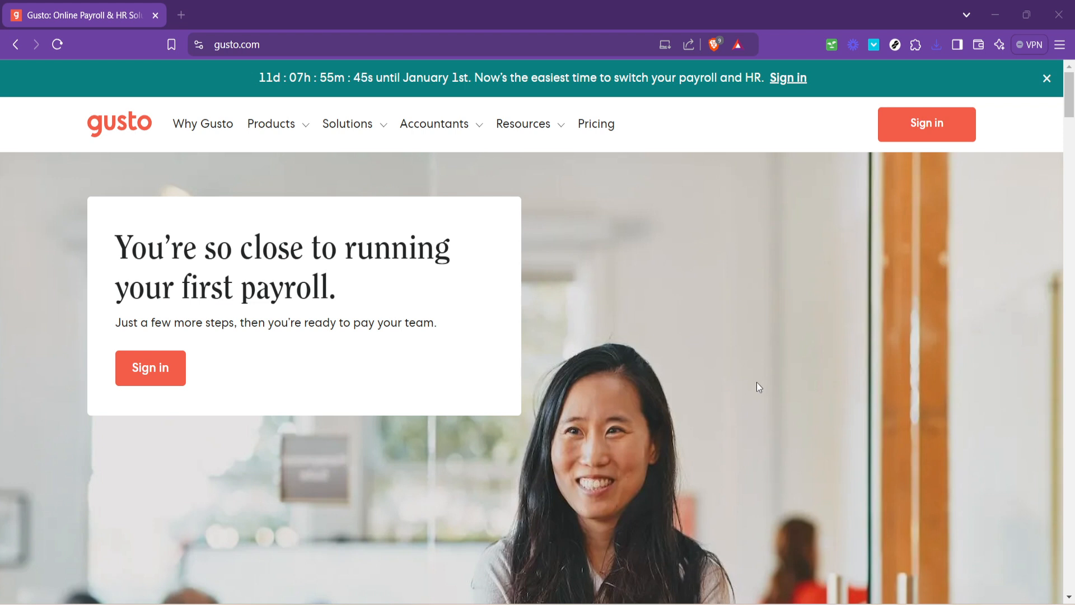
{"action": "mouse_move", "coordinate": [765, 377]}
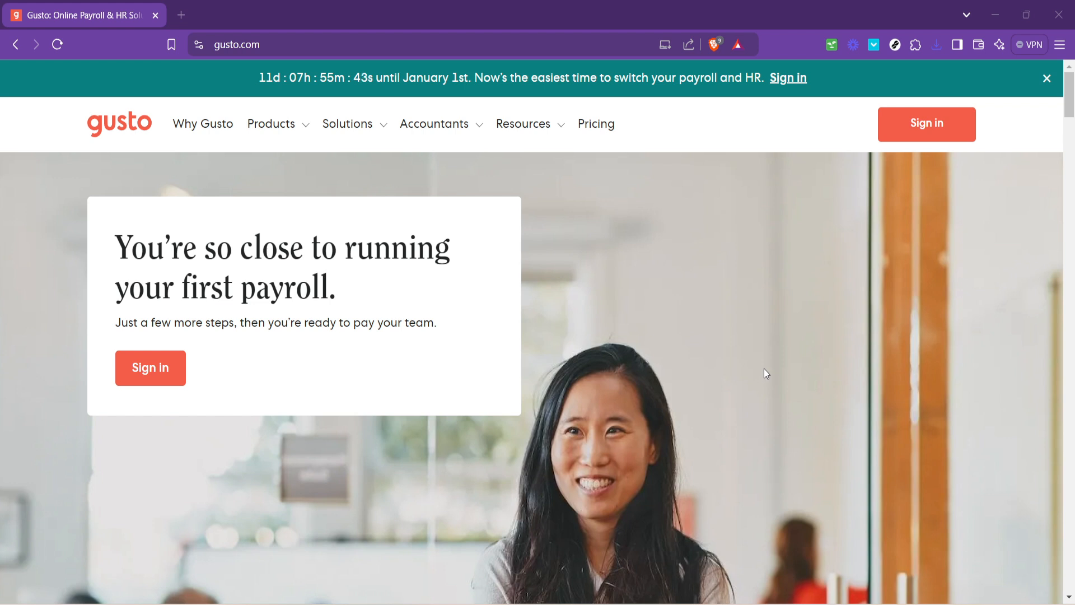
{"action": "mouse_move", "coordinate": [927, 124]}
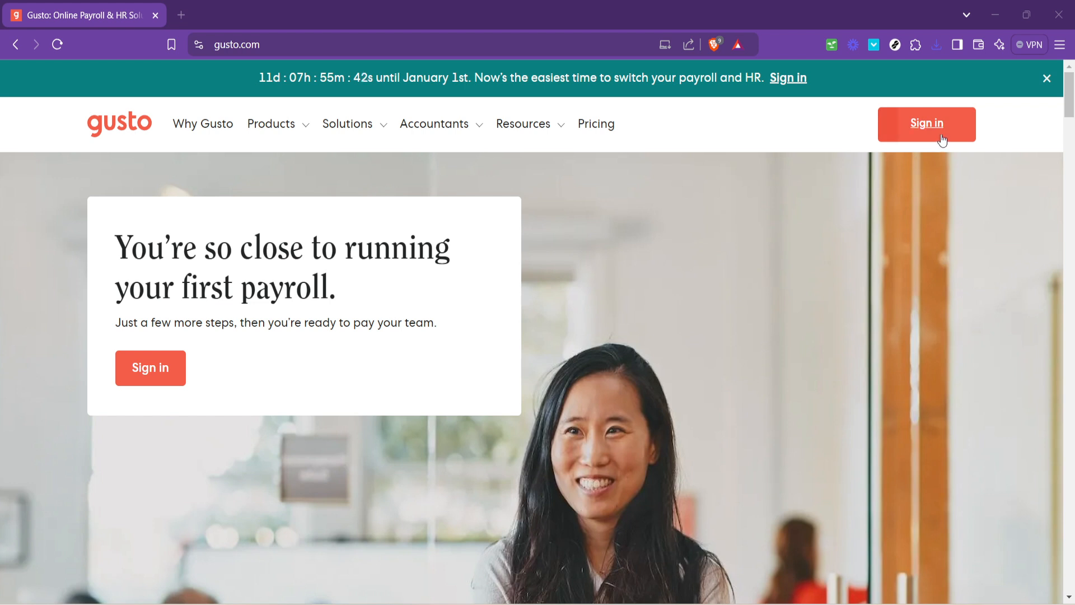
Step: Go to the Gusto sign-in page from the homepage's Sign in button
{"action": "left_click", "coordinate": [926, 124]}
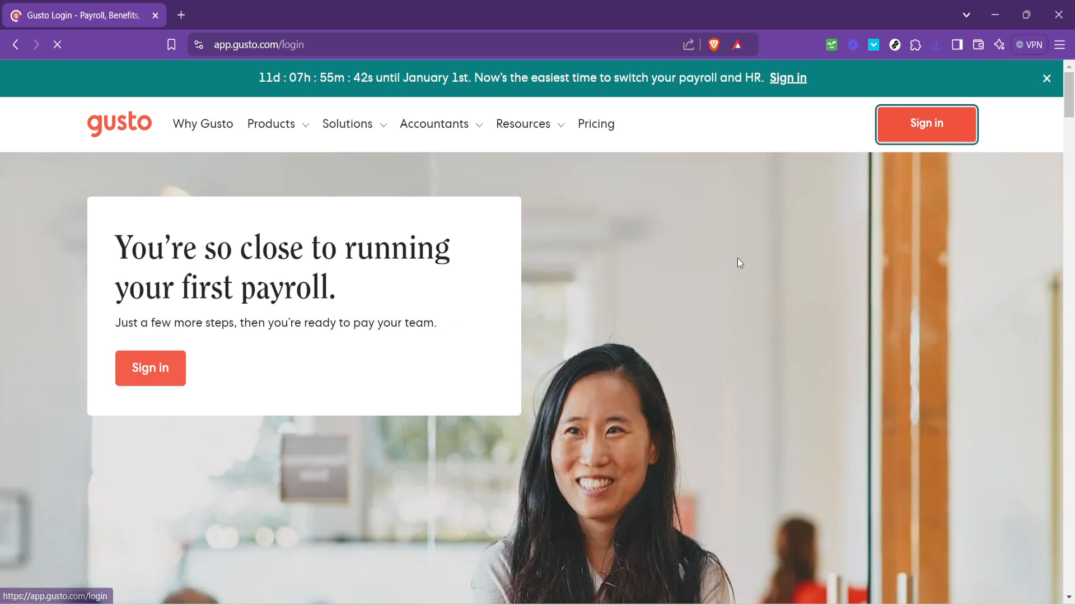
{"action": "left_click", "coordinate": [926, 124]}
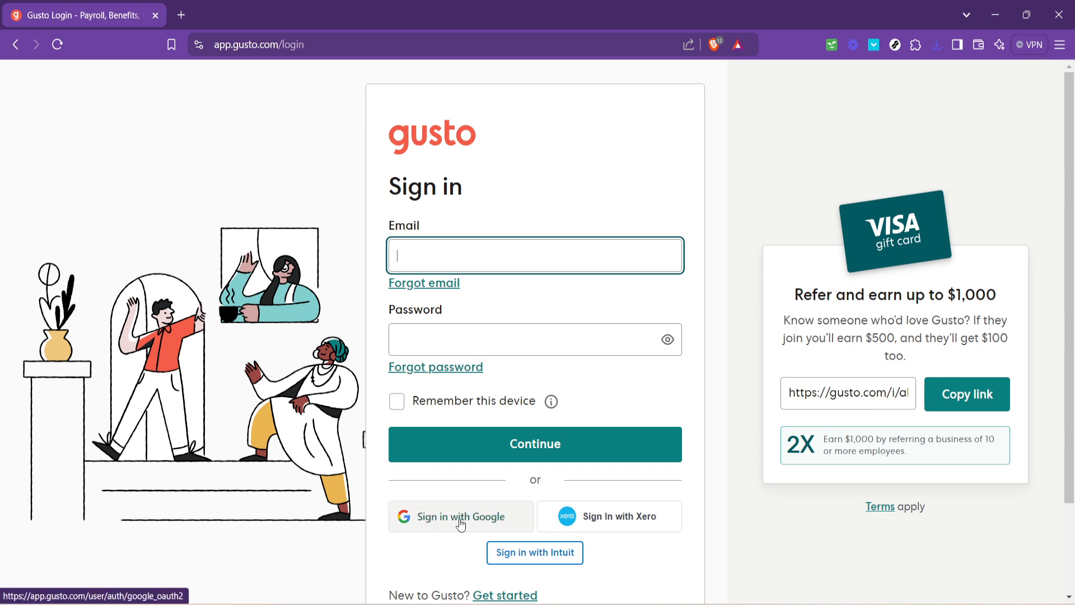
Step: Sign in with Google using the first account in the account chooser
{"action": "left_click", "coordinate": [461, 516]}
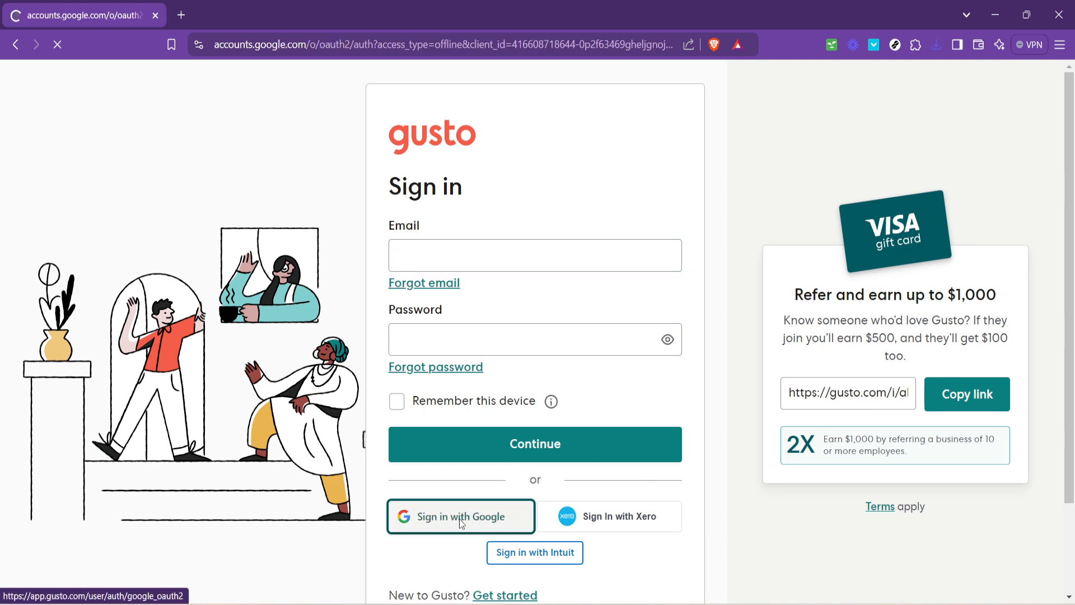
{"action": "left_click", "coordinate": [461, 516]}
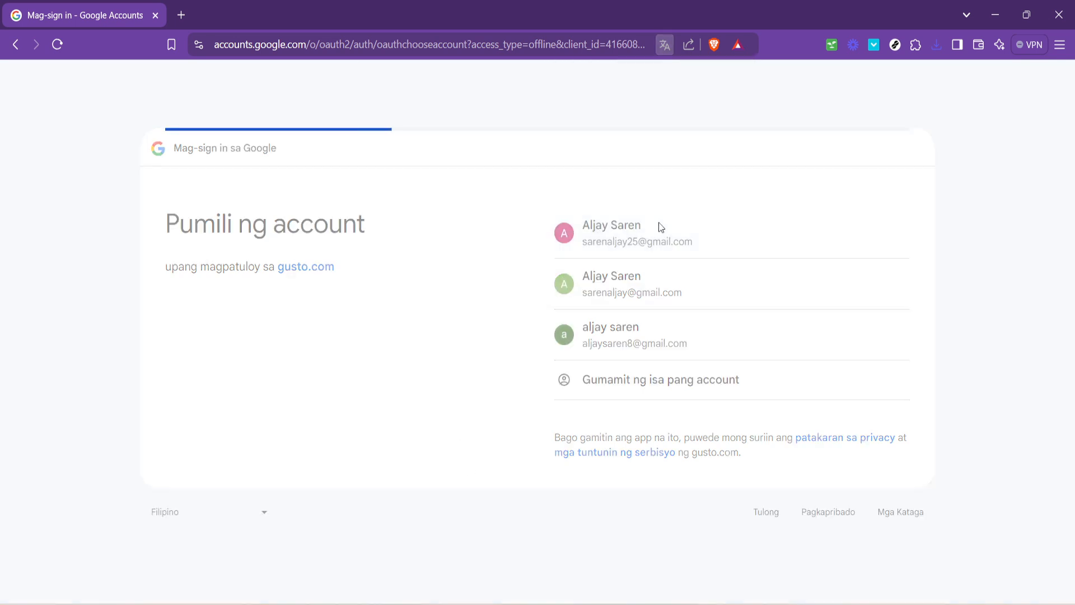
{"action": "left_click", "coordinate": [635, 233]}
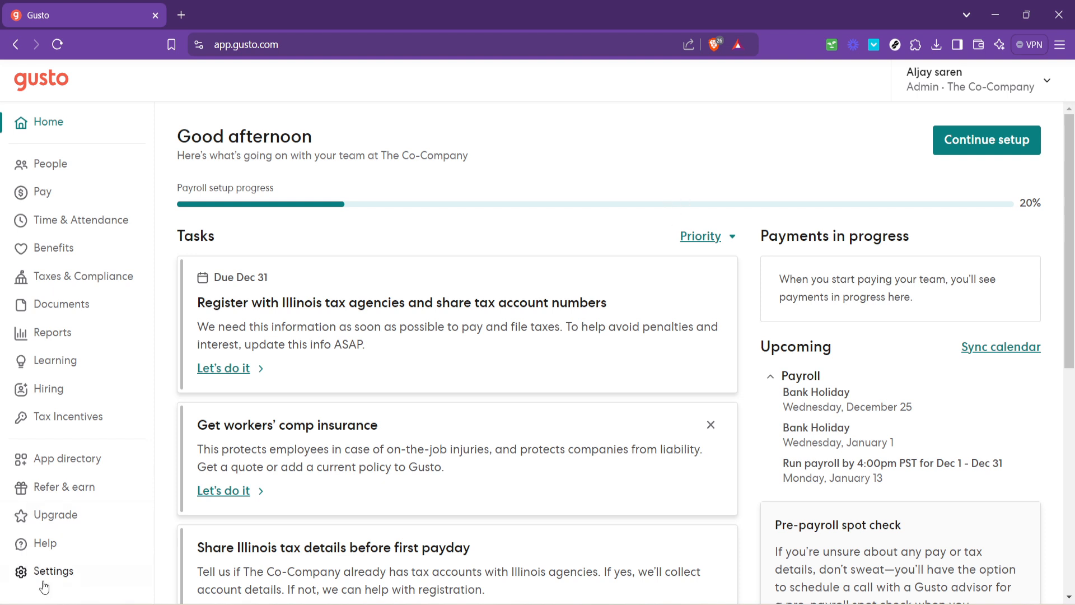
Step: Go to Settings, then Plan & billing under Billing
{"action": "left_click", "coordinate": [54, 570]}
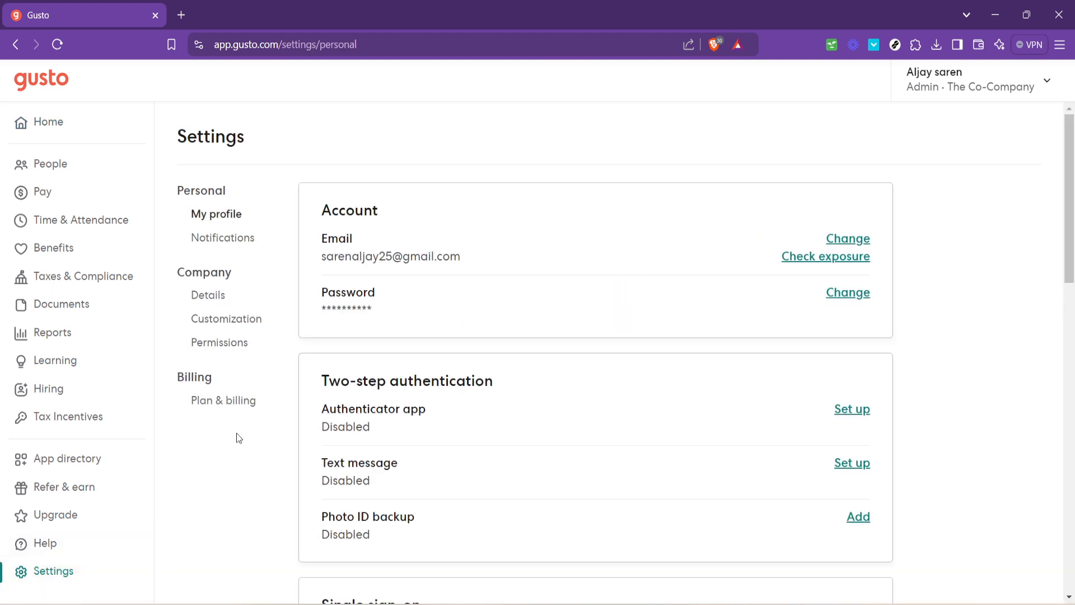
{"action": "left_click", "coordinate": [223, 401]}
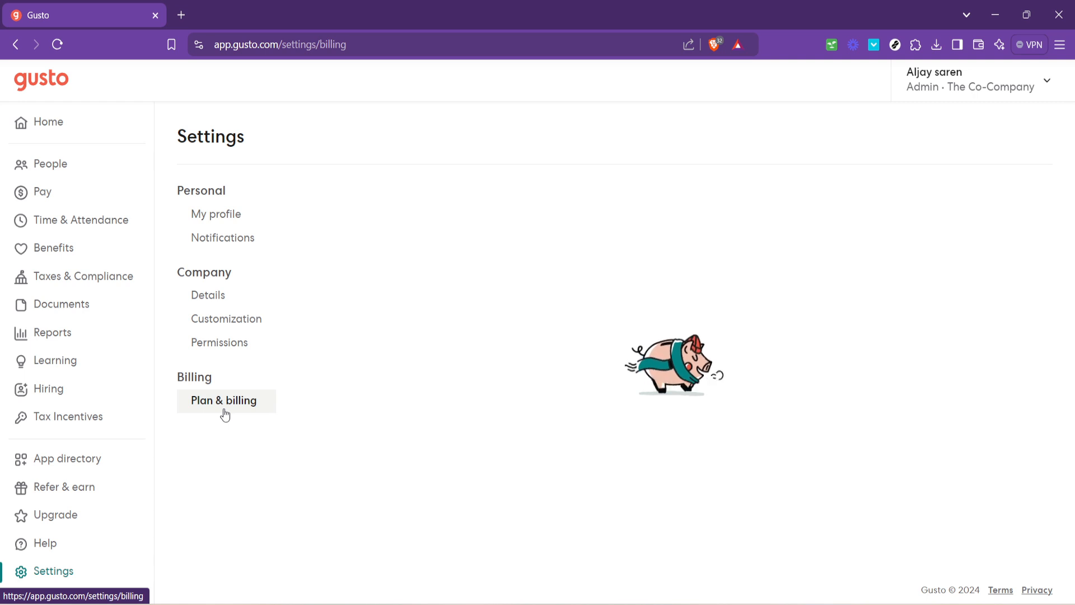
{"action": "left_click", "coordinate": [222, 400]}
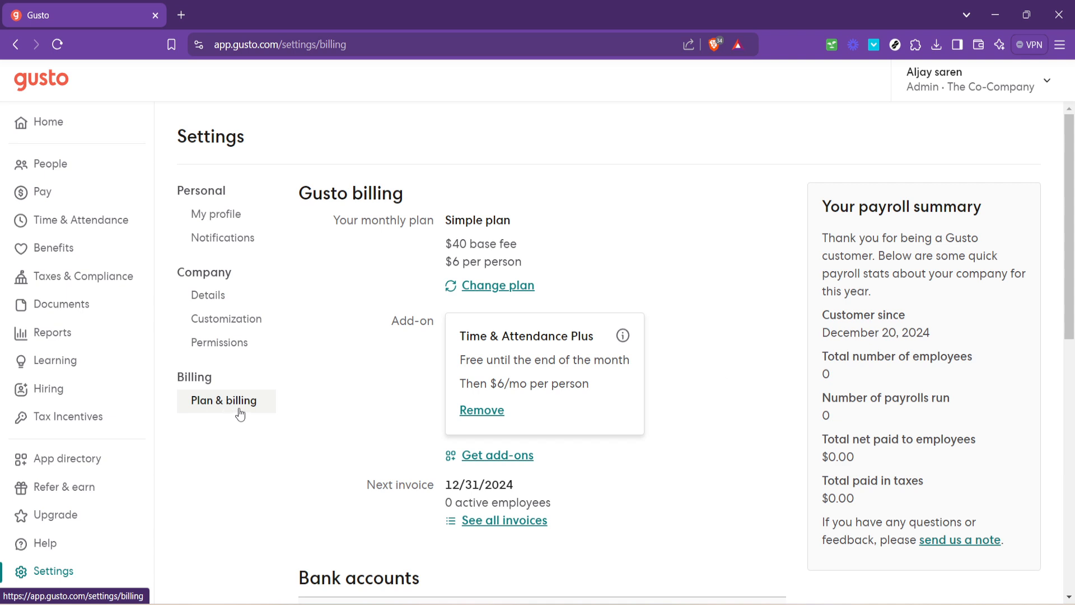
{"action": "mouse_move", "coordinate": [451, 412]}
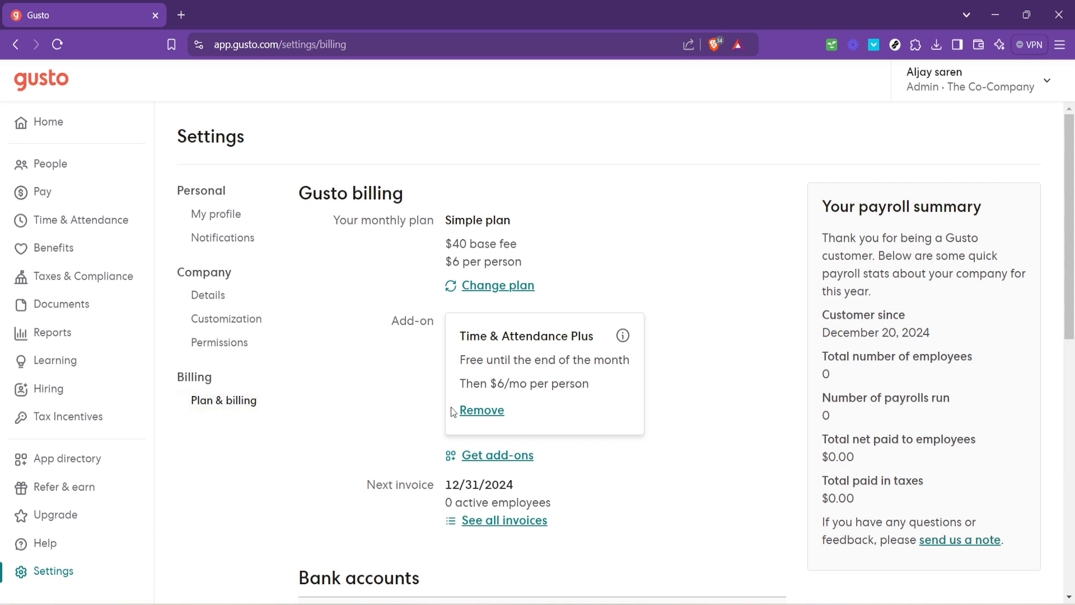
Step: Scroll down Plan & billing to the empty Bank accounts section with Add bank account
{"action": "scroll", "scroll_direction": "down", "scroll_amount": 3}
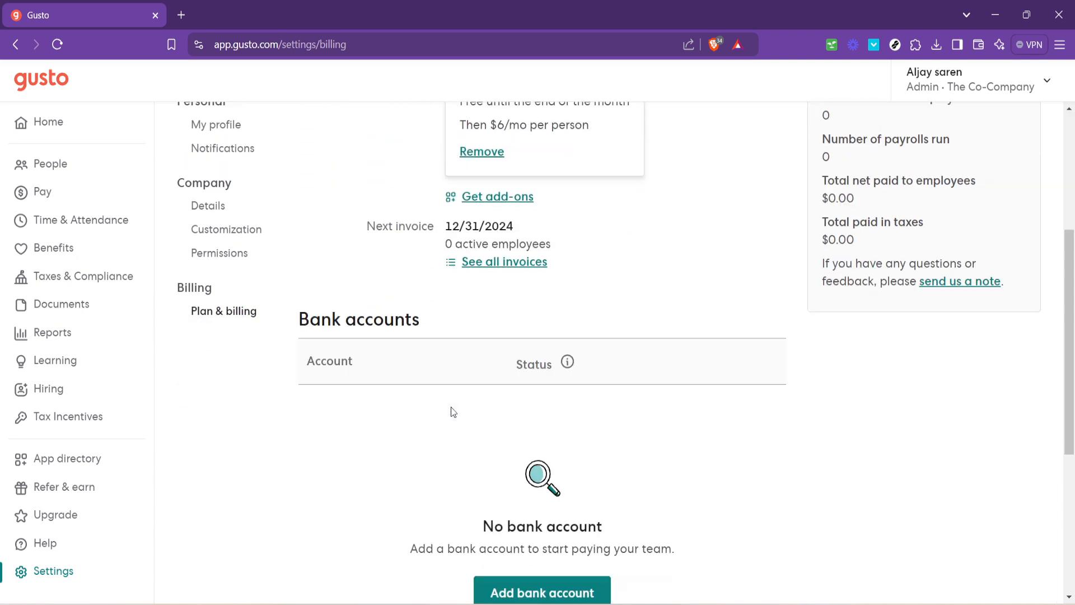
{"action": "scroll", "scroll_direction": "down", "scroll_amount": 3}
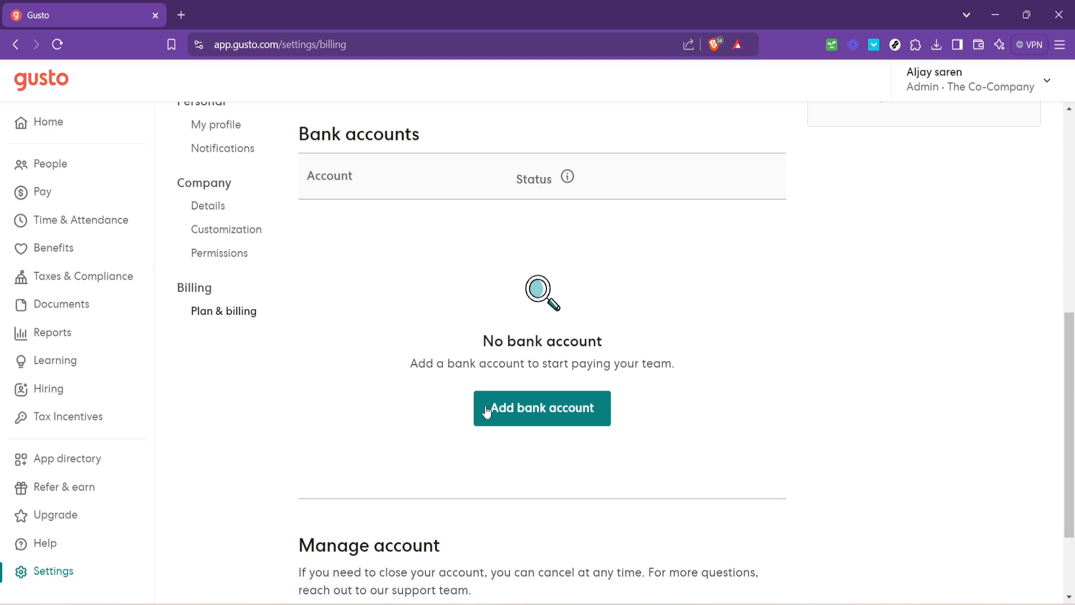
{"action": "mouse_move", "coordinate": [610, 401]}
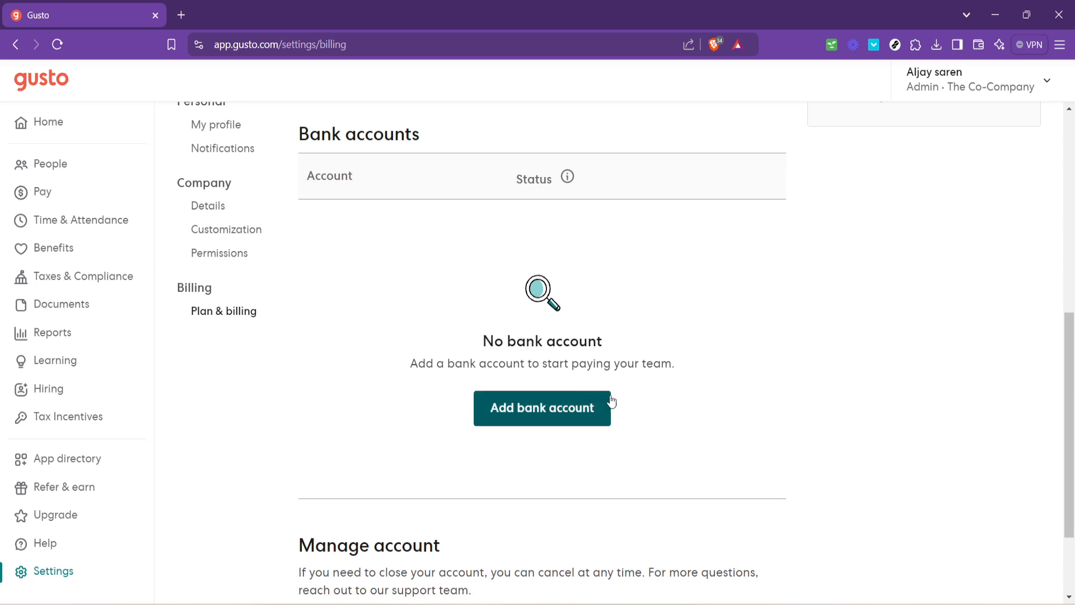
{"action": "mouse_move", "coordinate": [683, 425]}
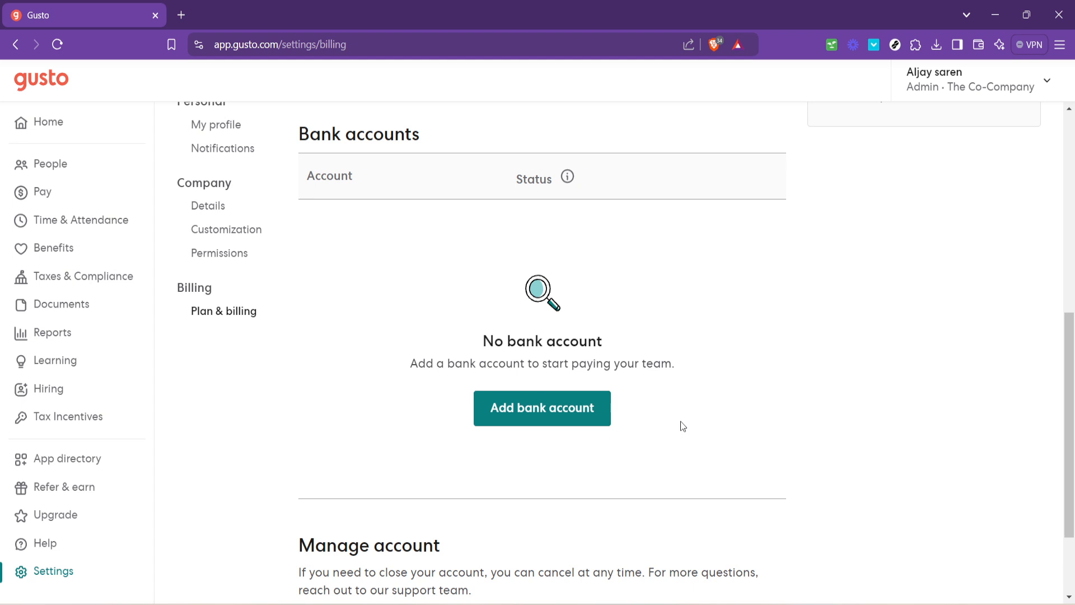